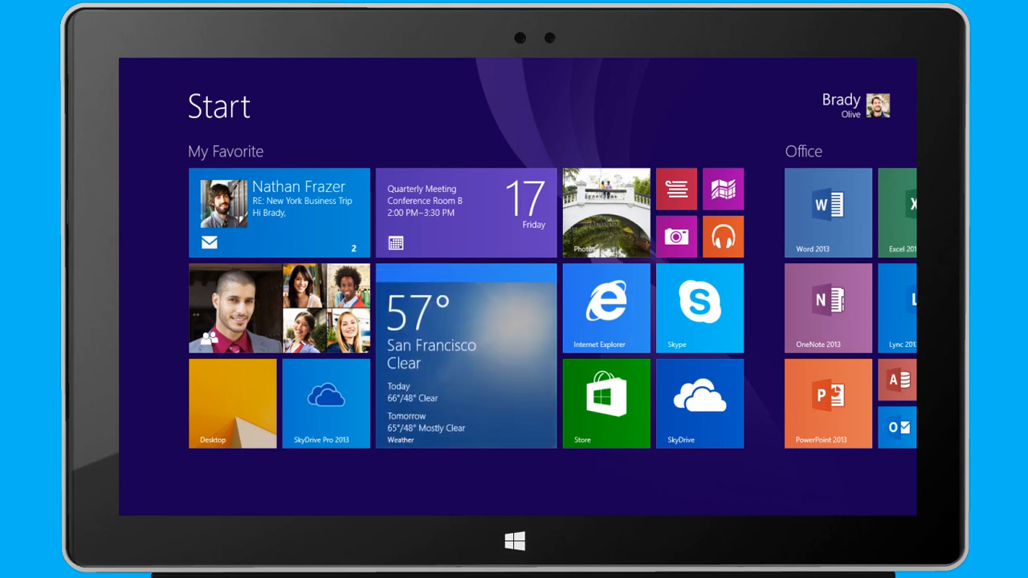
Step: Switch to the desktop and open Windows Mobility Center from the Start button menu
click(232, 403)
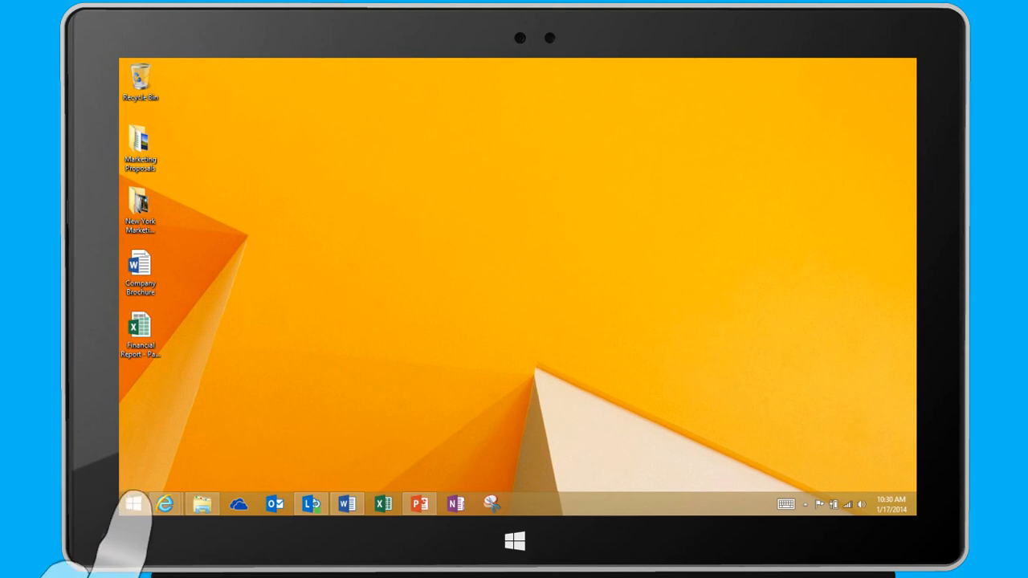
right_click(133, 504)
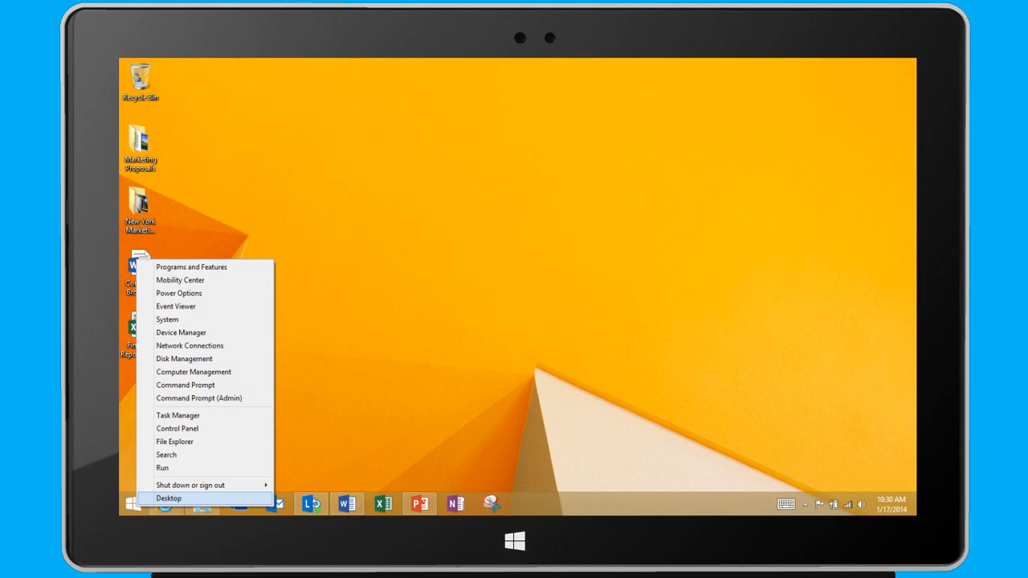
click(180, 280)
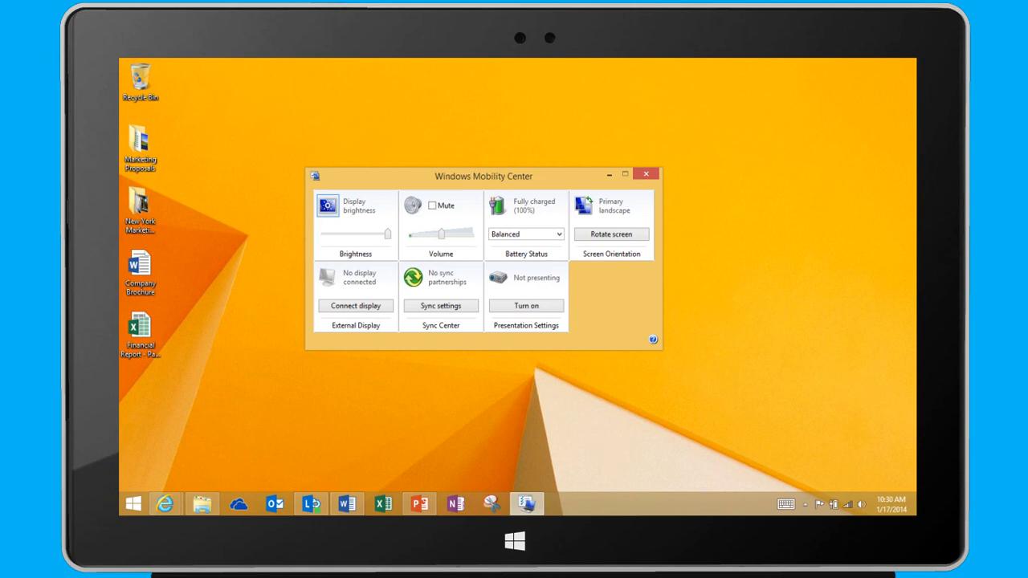
mouse_move(265, 304)
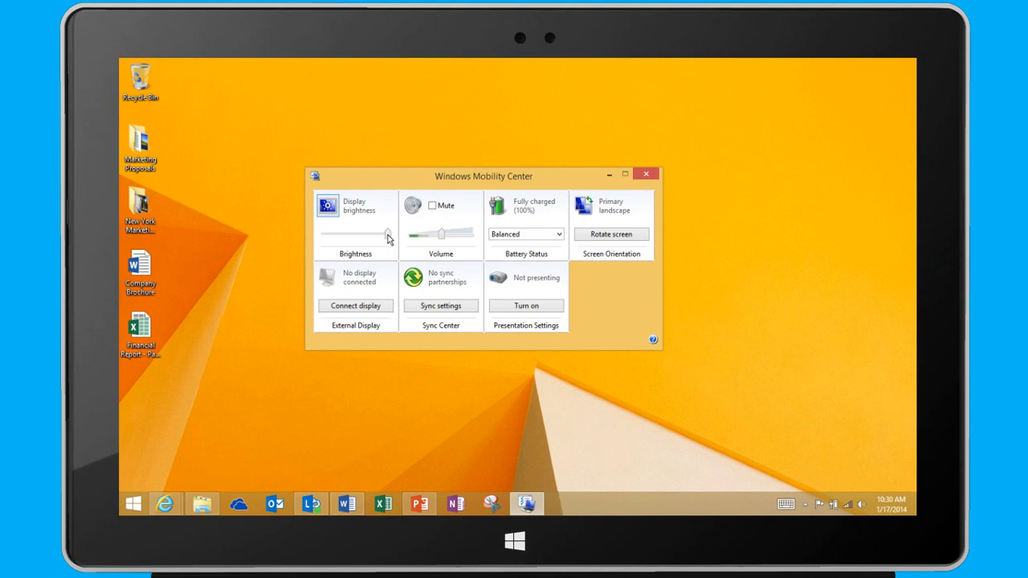
Step: Set the volume slider to about 57 and choose a battery power plan
drag(386, 235, 350, 237)
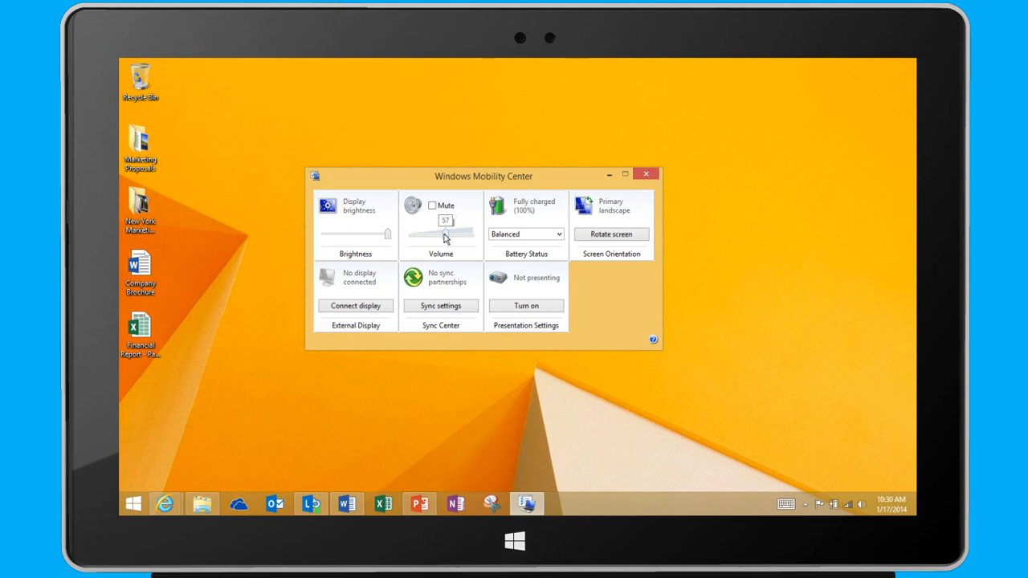
mouse_move(529, 263)
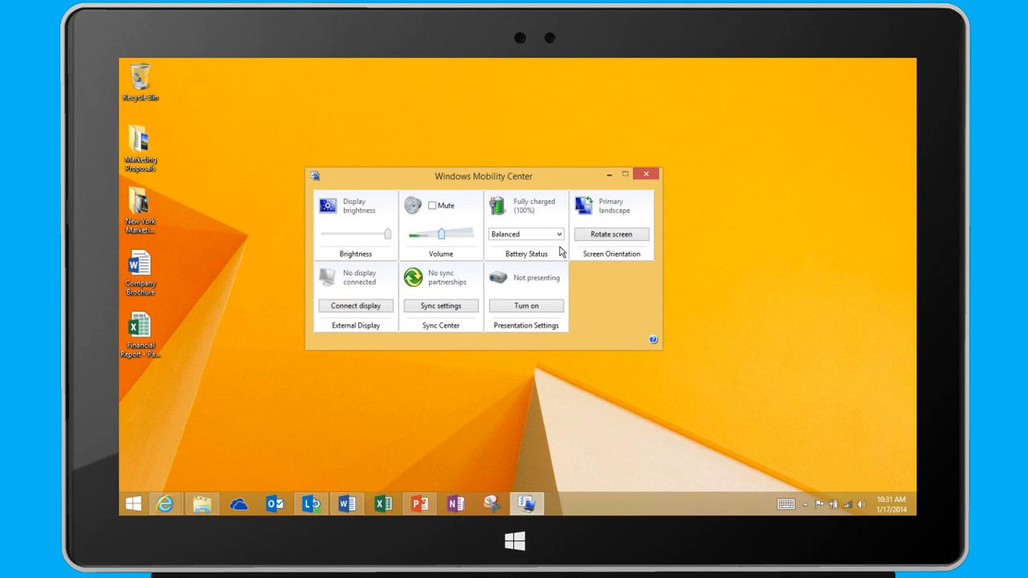
mouse_move(540, 211)
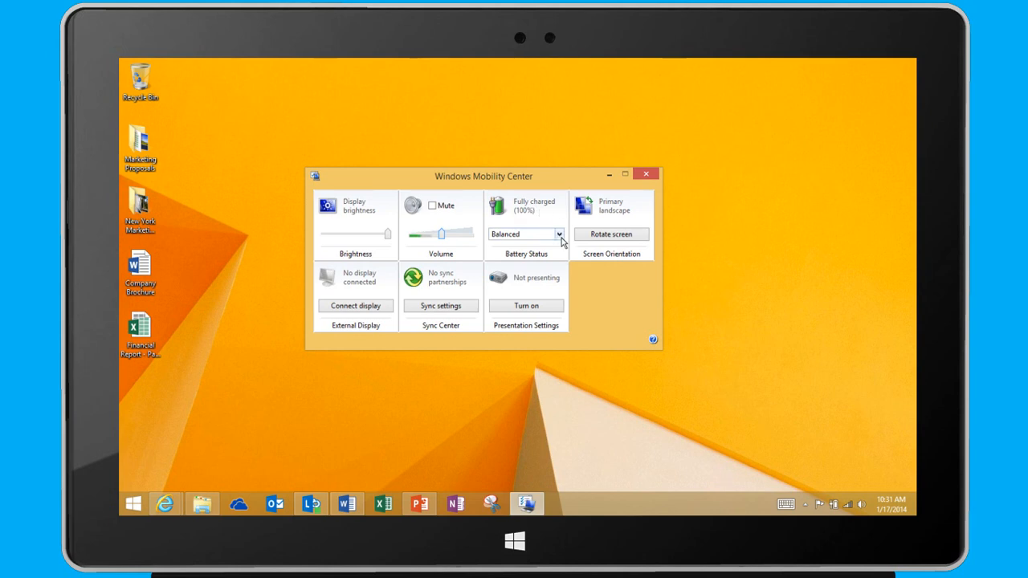
click(558, 234)
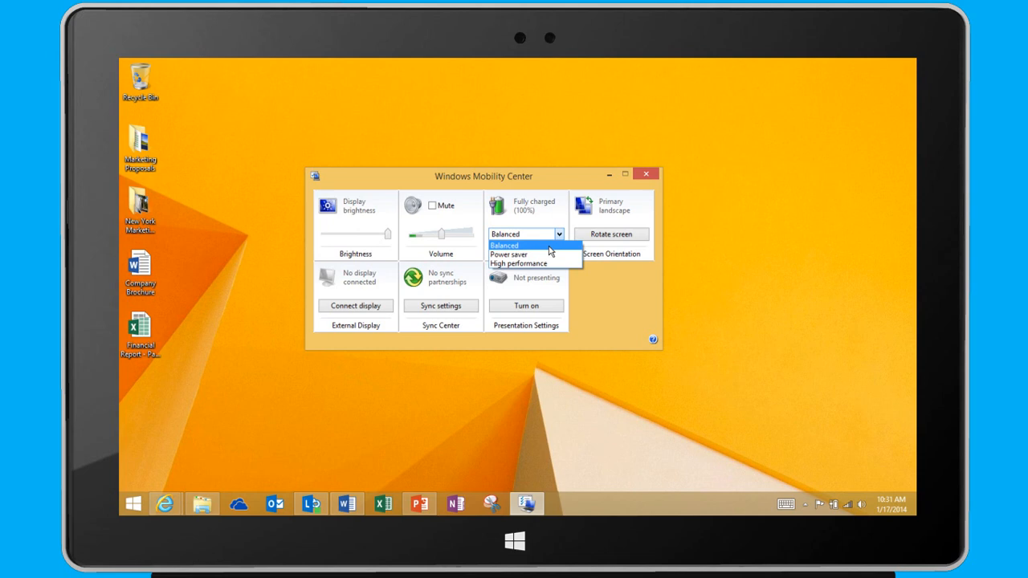
click(505, 245)
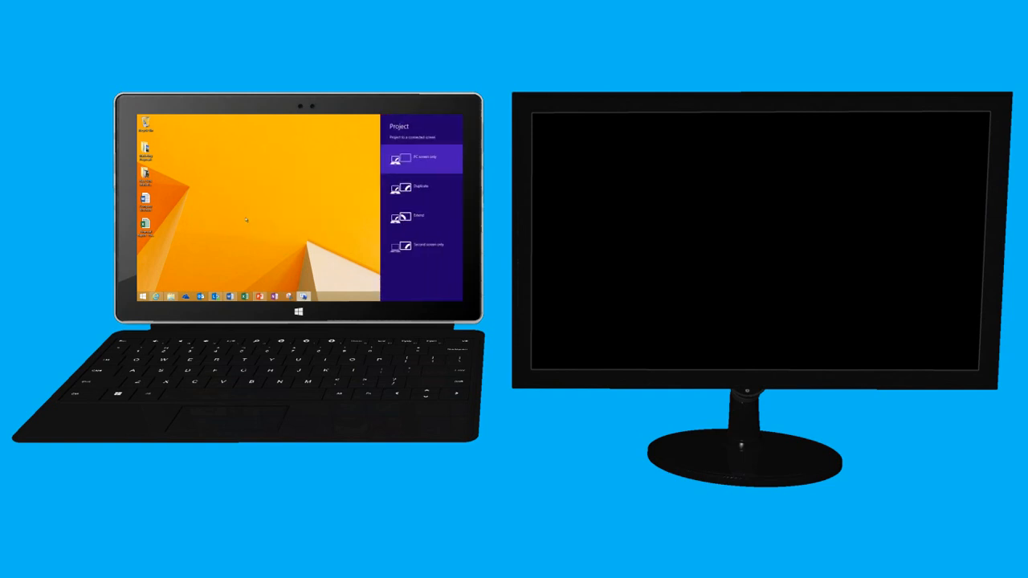
mouse_move(422, 187)
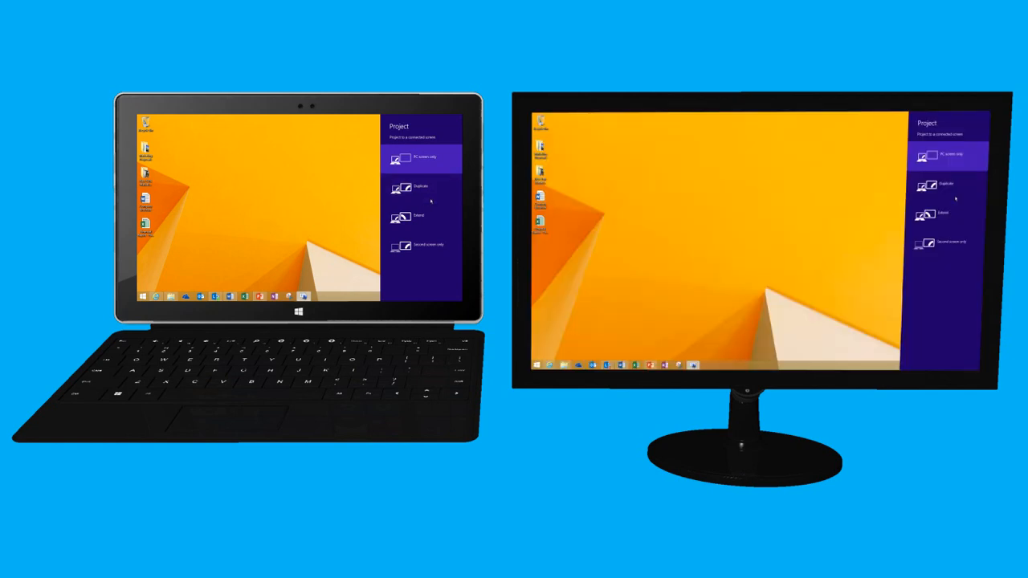
Step: Choose Duplicate to mirror the tablet screen on the external monitor
click(422, 188)
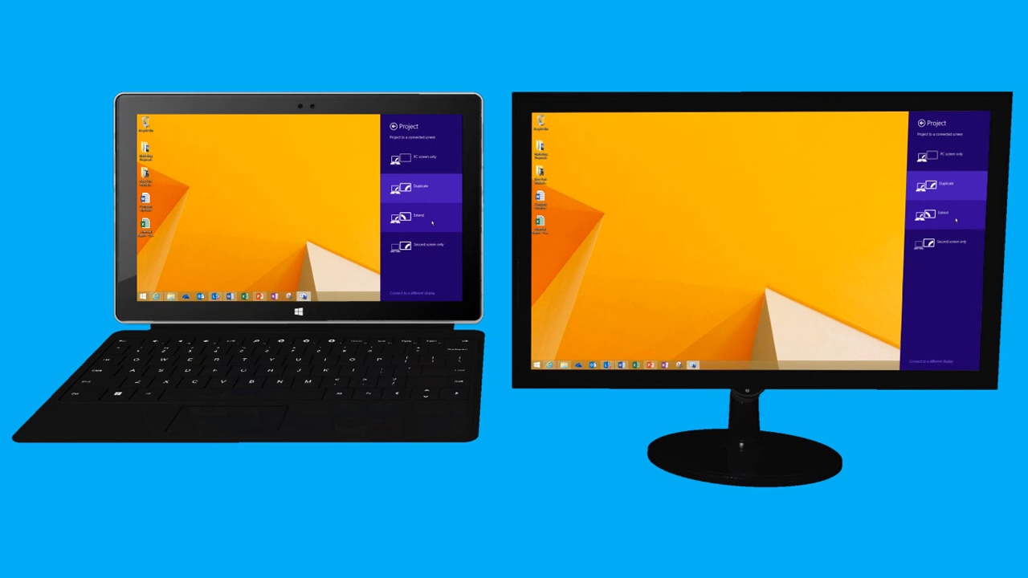
click(421, 217)
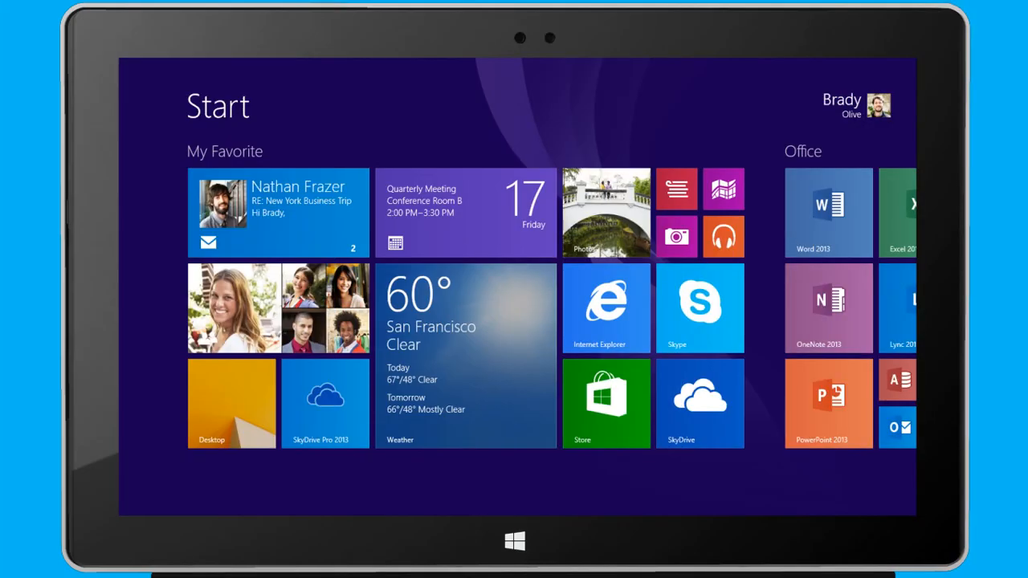
Step: Go to the desktop and open the Microsoft Mobility presentation from PowerPoint on the taskbar
click(233, 403)
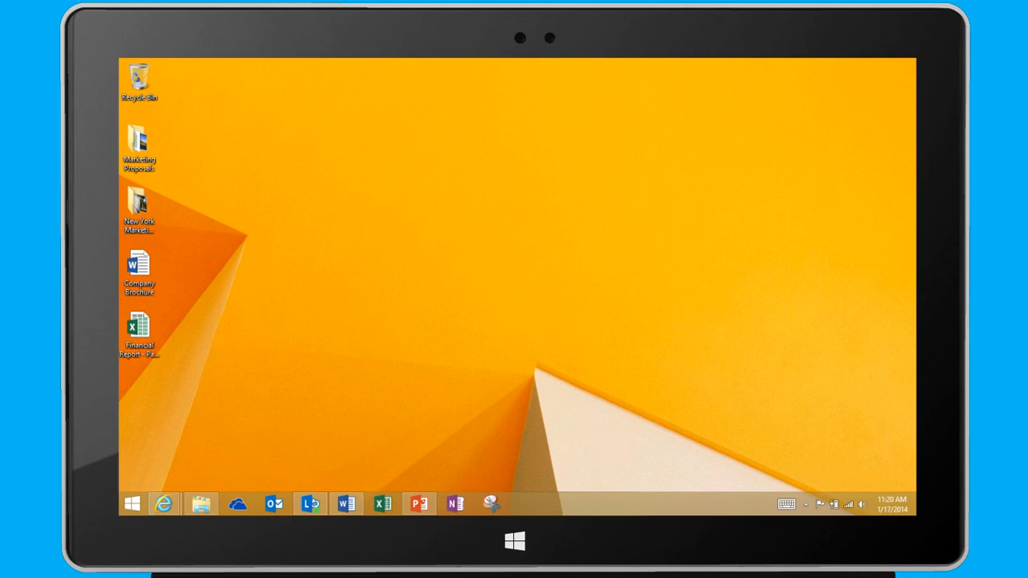
click(419, 504)
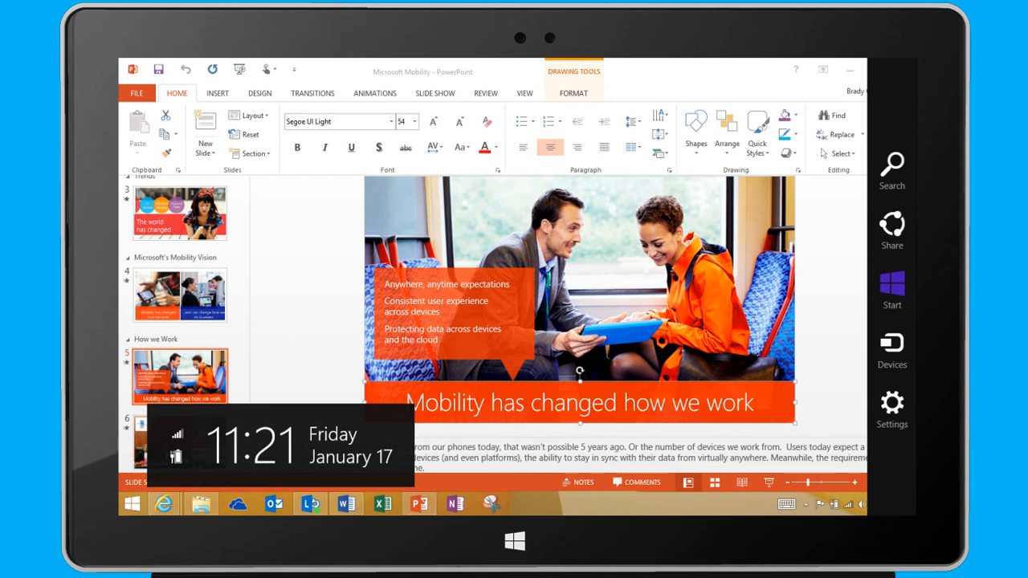
Step: From the Settings charm, open PC settings to the Update and recovery page
click(891, 410)
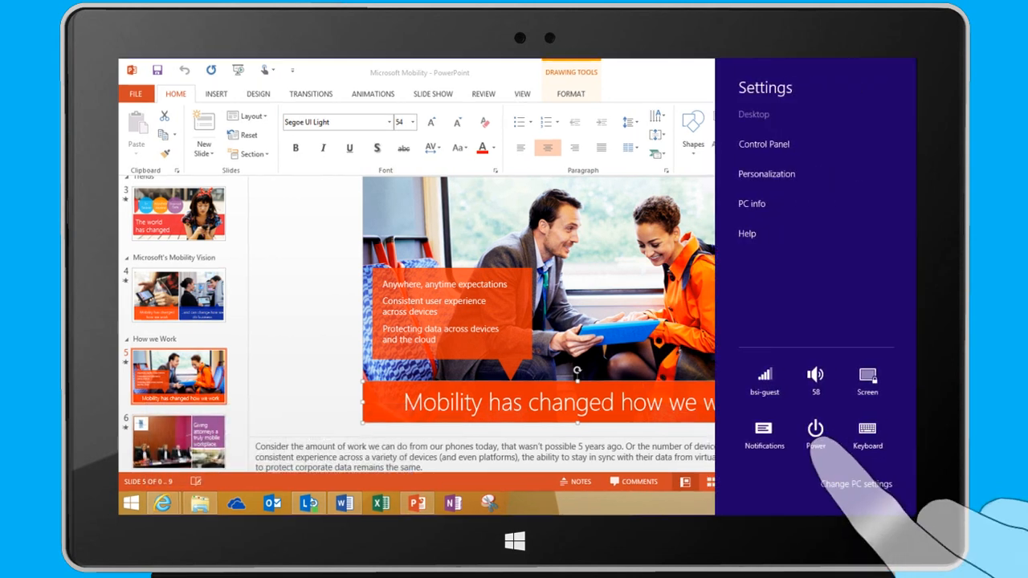
click(855, 483)
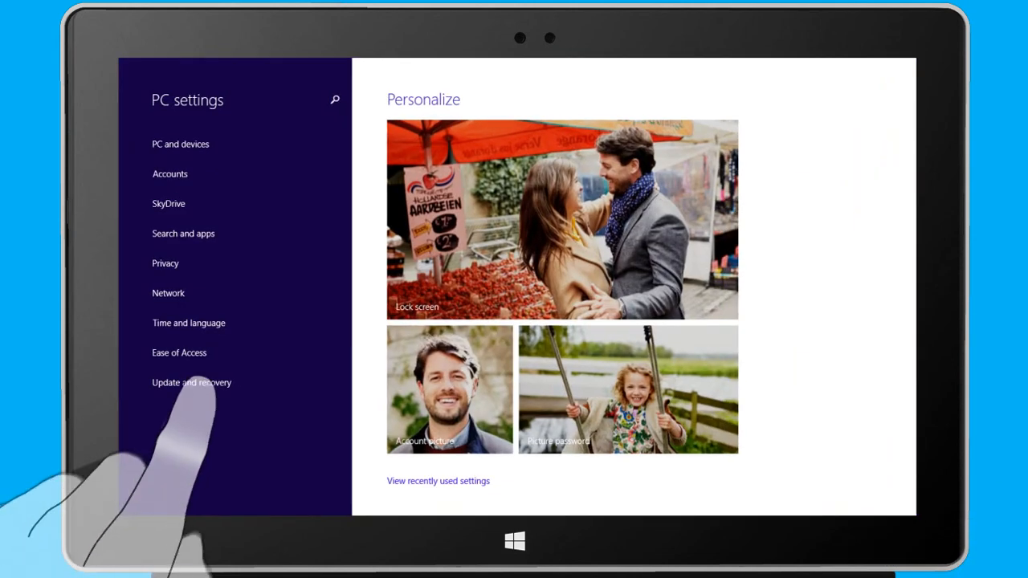
click(191, 383)
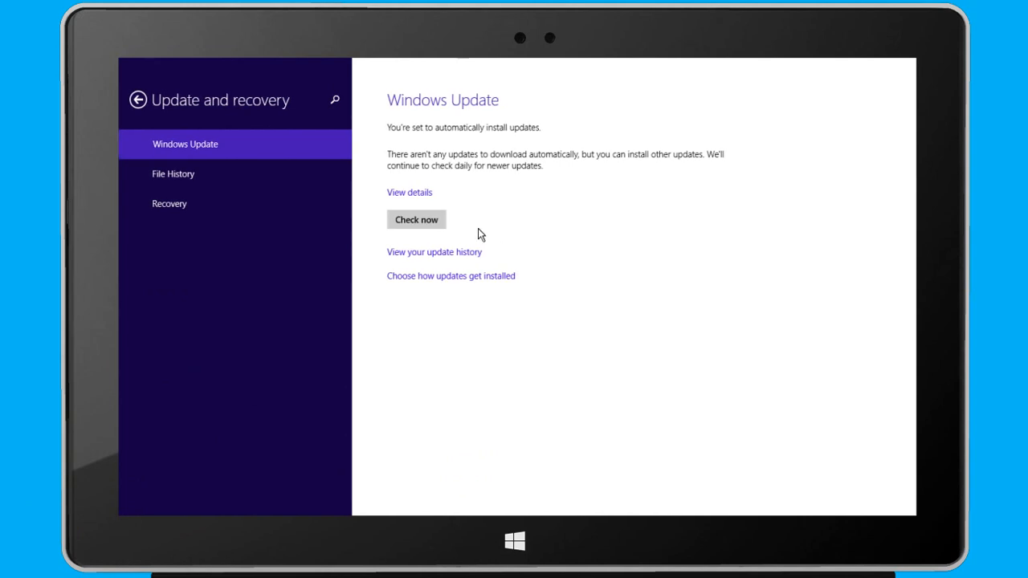
mouse_move(451, 223)
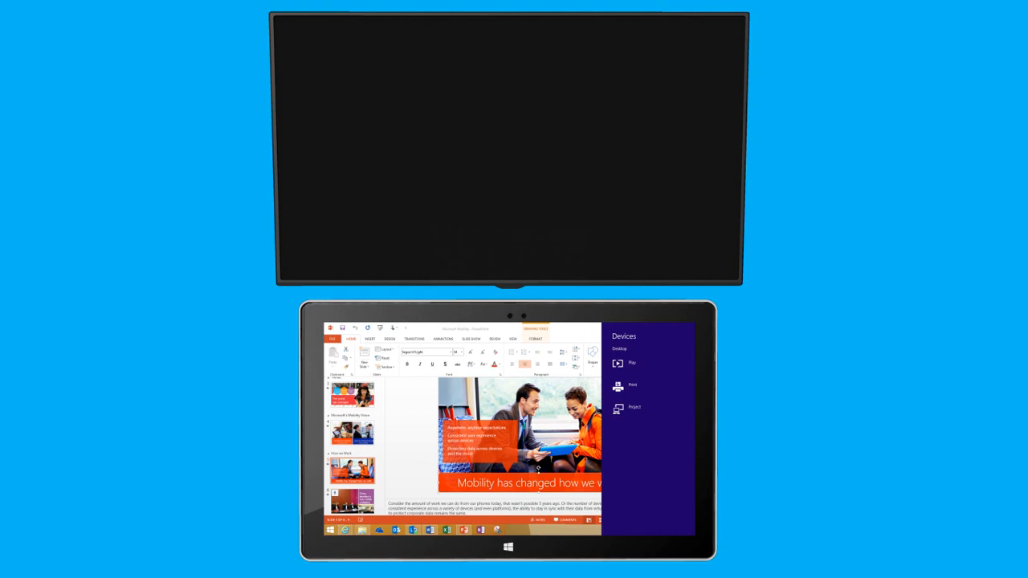
Step: Choose Project in the Devices charm to list options for another screen
click(634, 408)
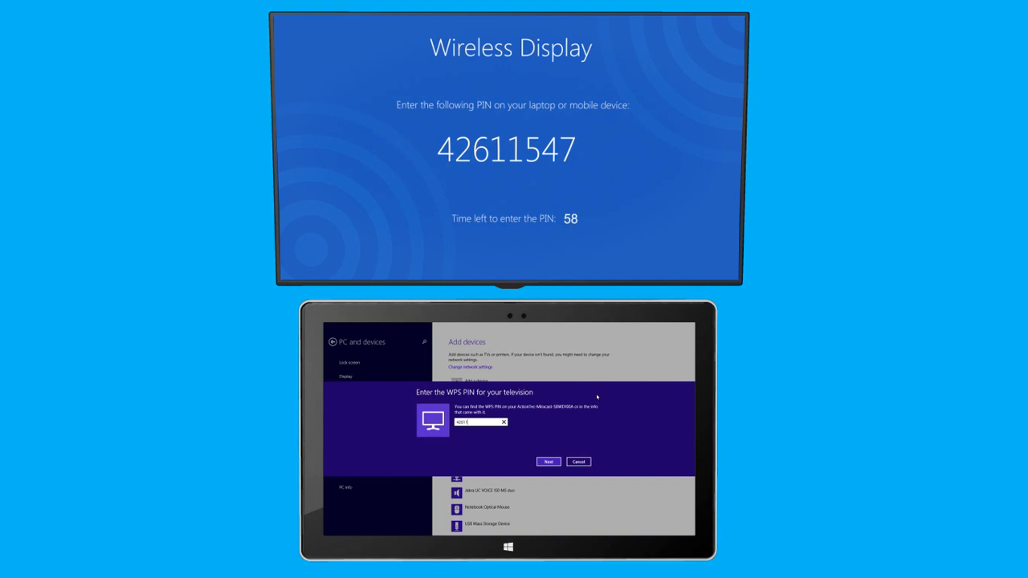
Step: Submit the TV's WPS PIN to connect the tablet to the wireless television
click(549, 462)
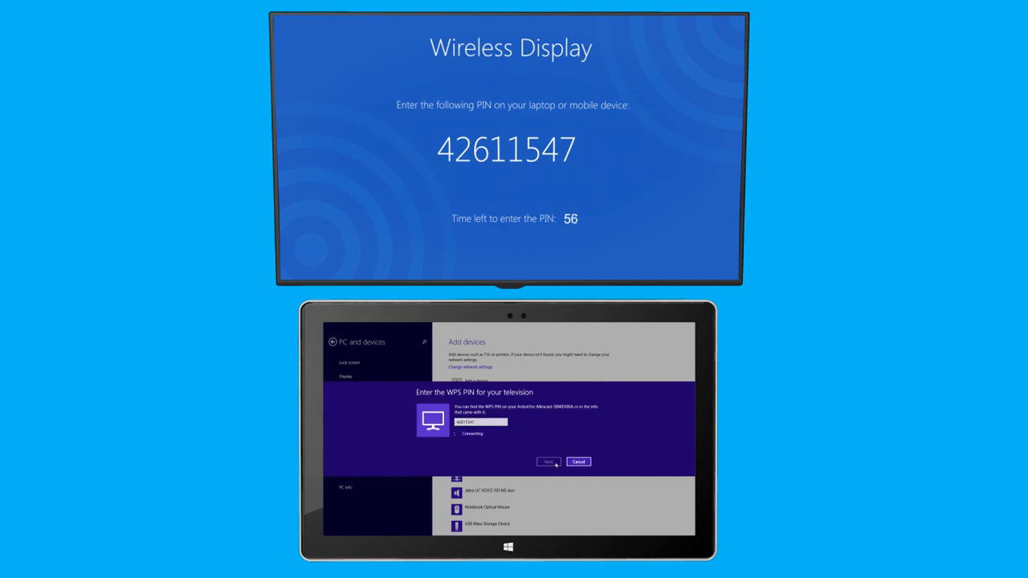
click(549, 462)
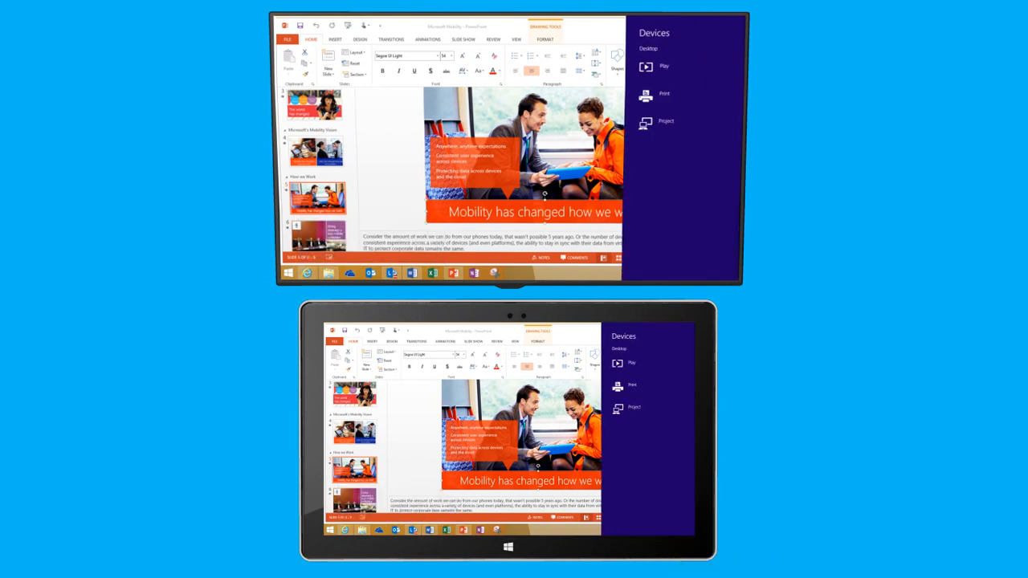
Step: Bring up the projection mode choices for the wireless display
click(665, 122)
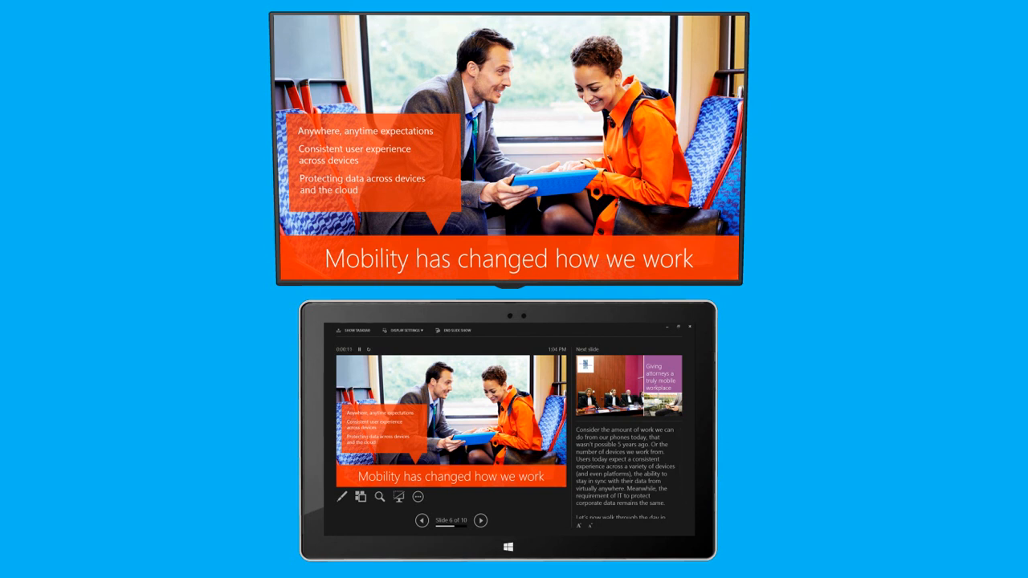
mouse_move(361, 516)
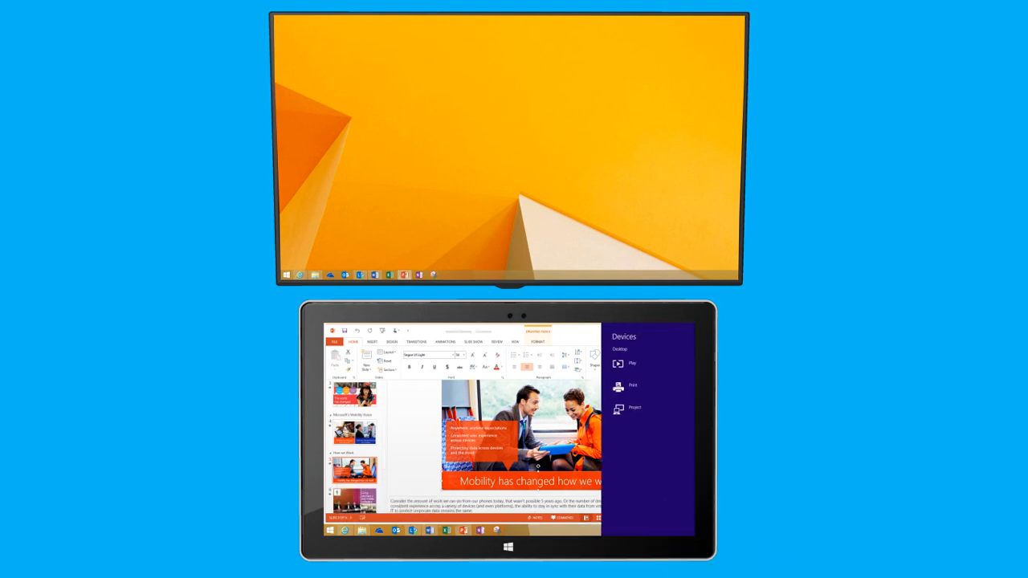
Step: Disconnect the tablet from the wireless television in the Project pane
click(634, 407)
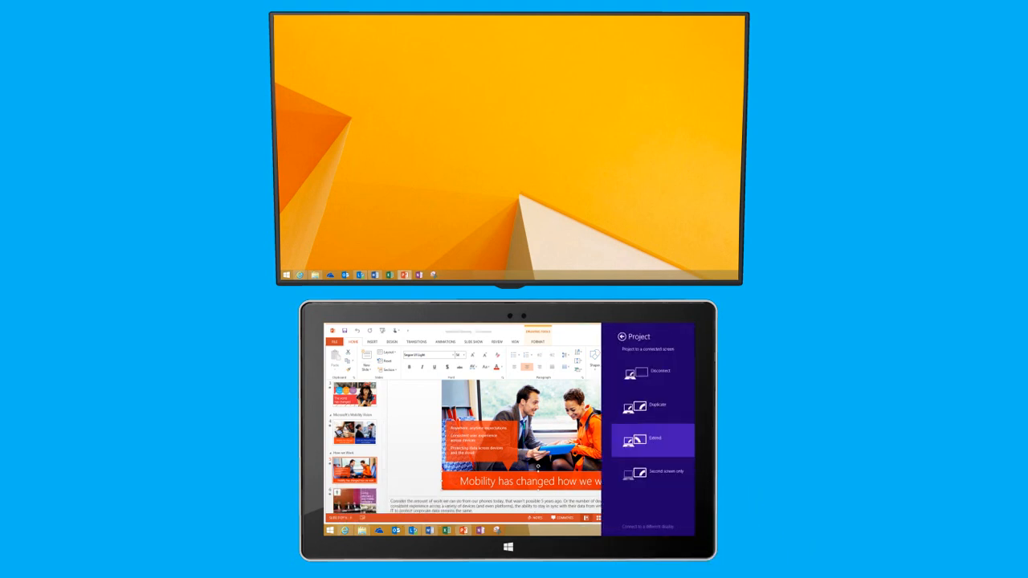
click(651, 372)
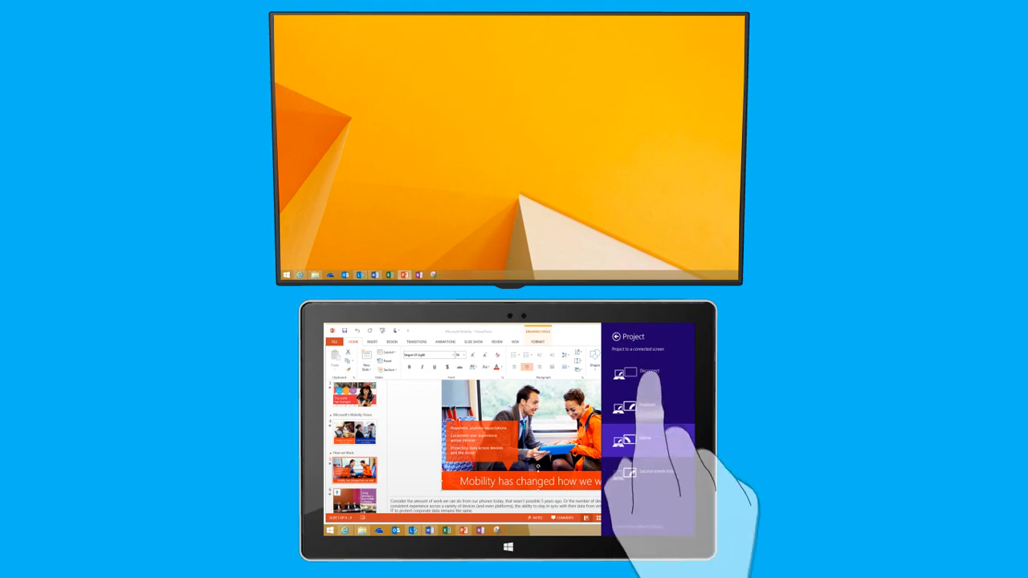